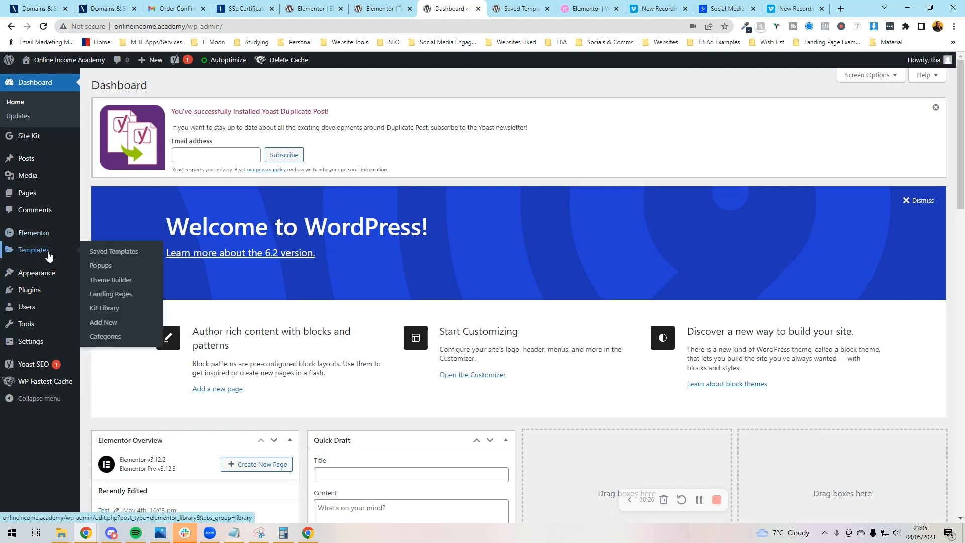
Import 'Simple Landing Page (2).json' from Saved Templates, triggering the unfiltered-uploads warning
click(113, 253)
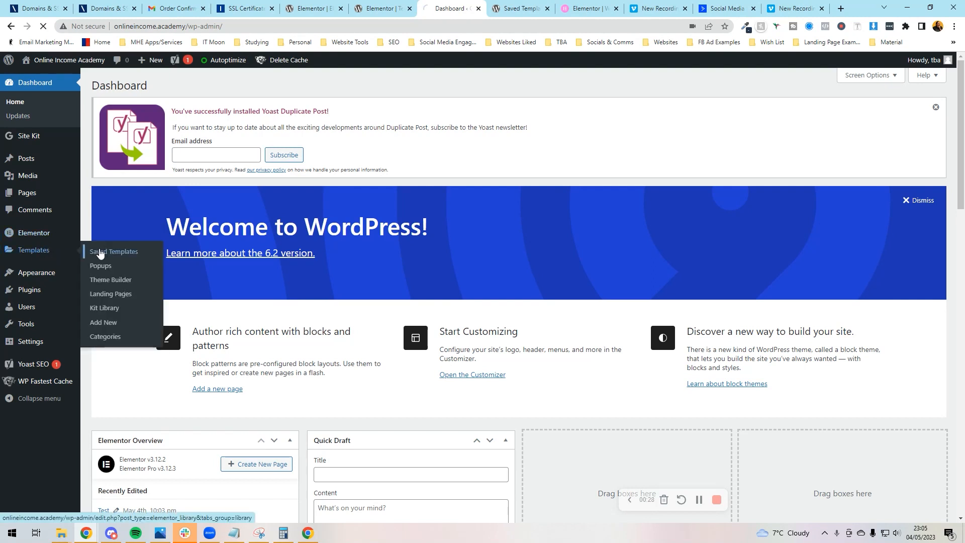
click(113, 253)
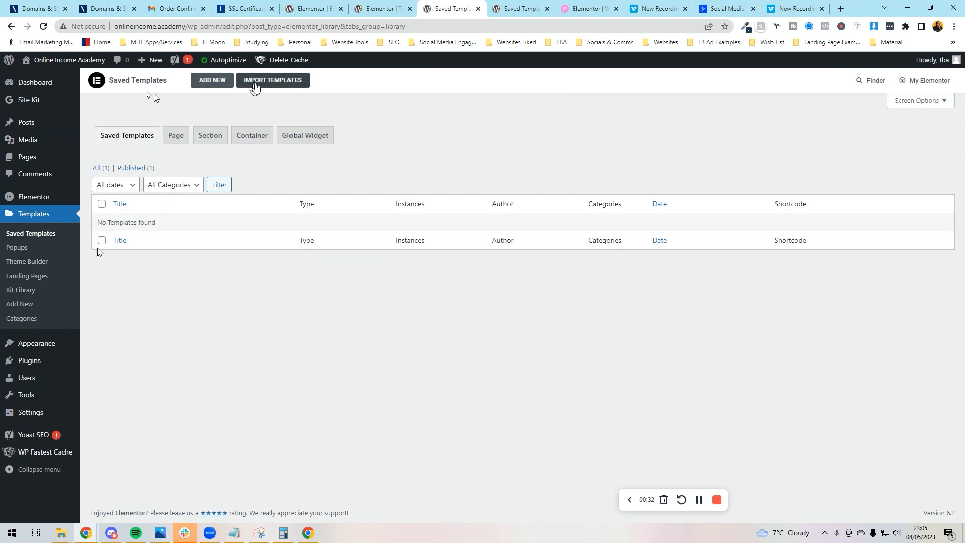
click(273, 81)
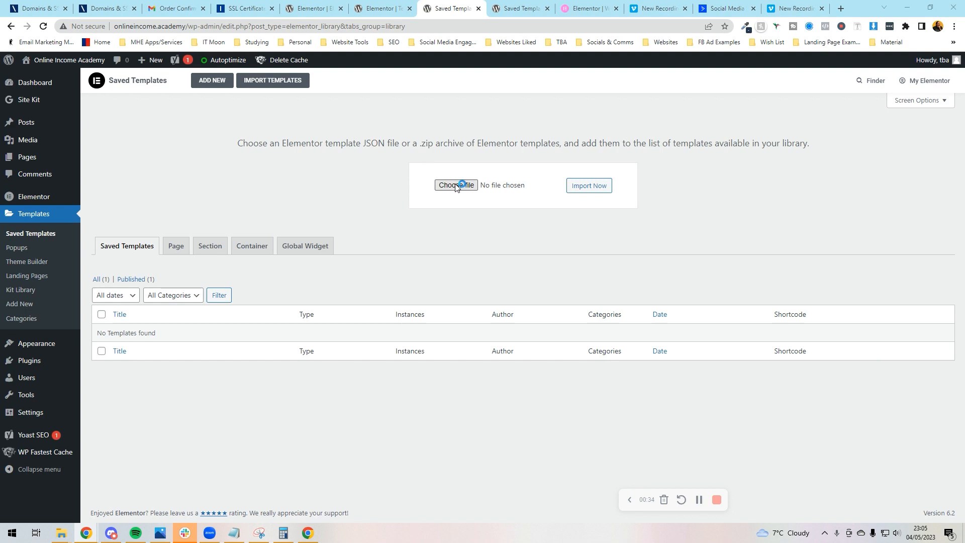
click(455, 185)
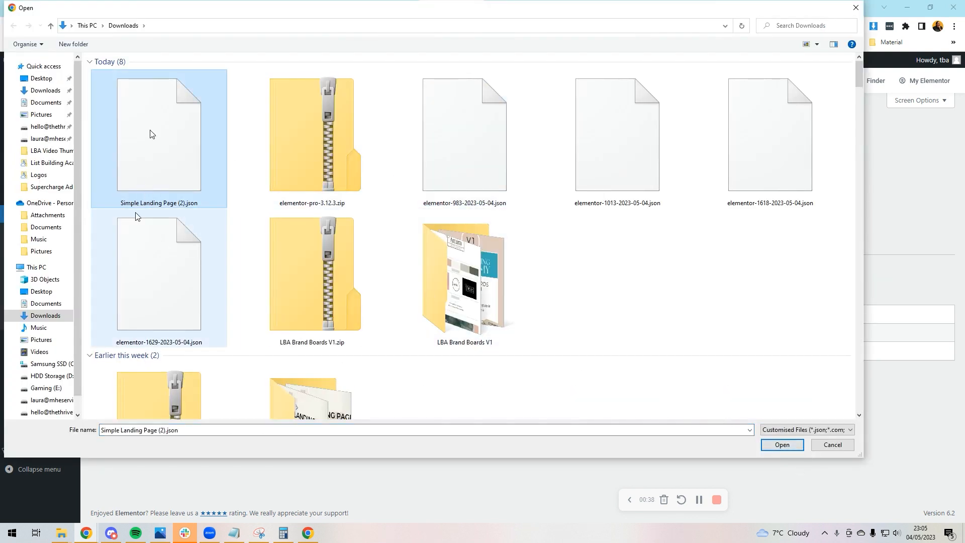
mouse_move(136, 217)
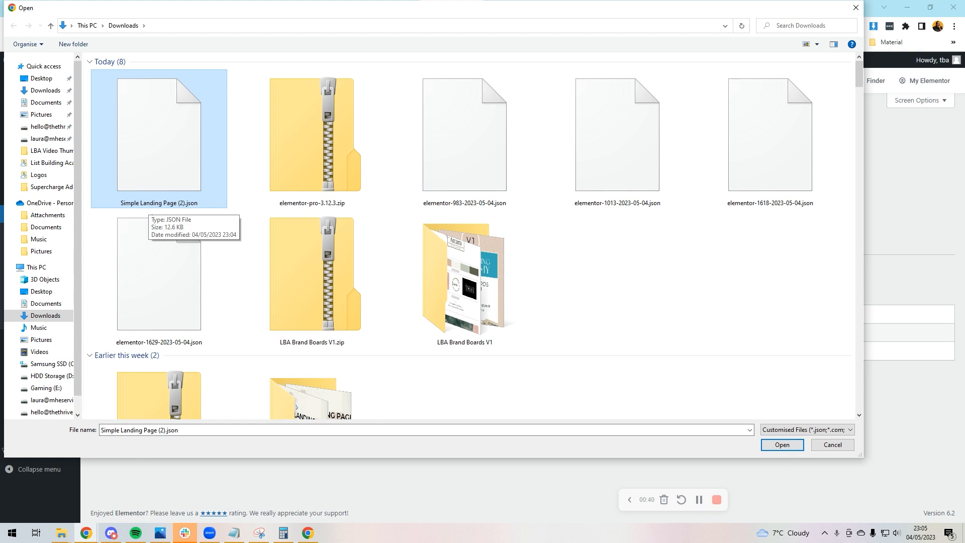
mouse_move(192, 208)
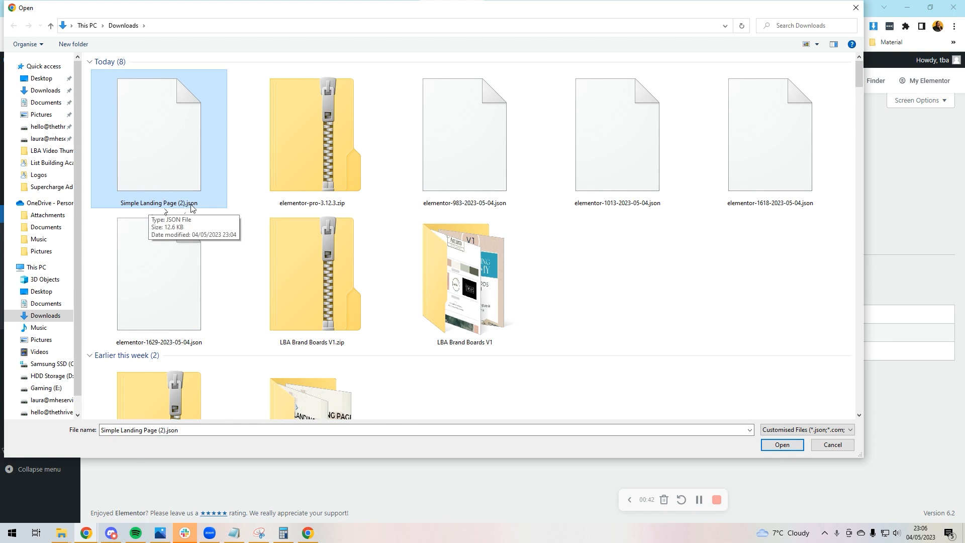
click(782, 445)
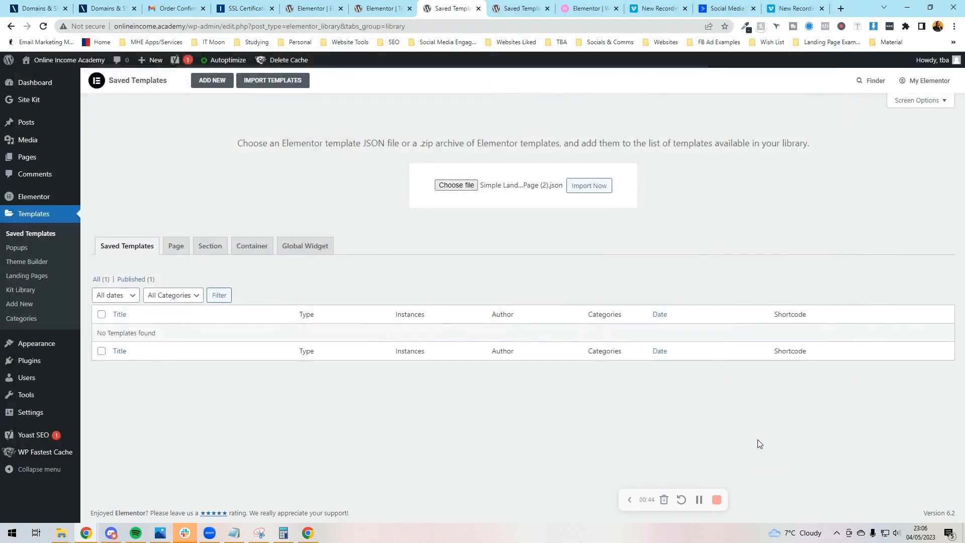
click(588, 186)
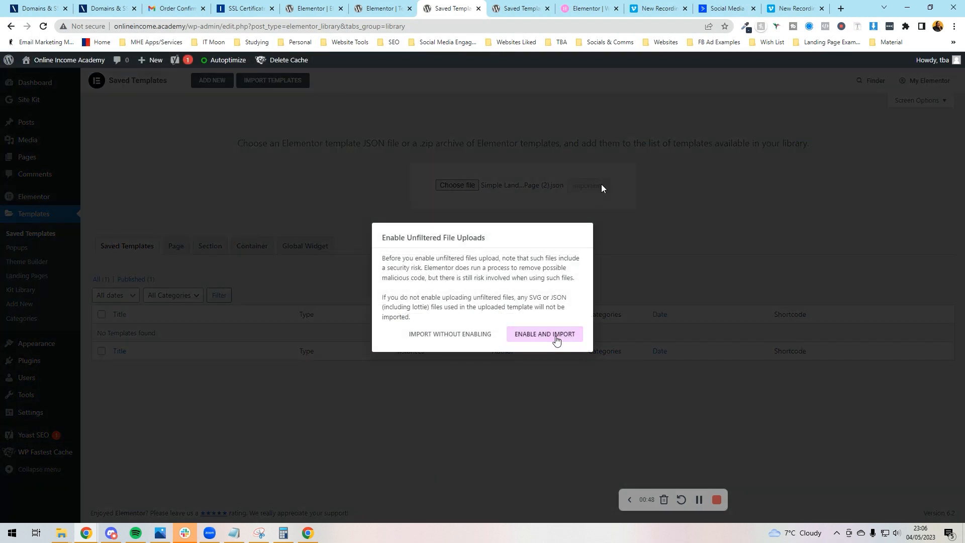
Enable unfiltered uploads and import, listing 'Template: Simple 1 Section Landing Page'
click(543, 334)
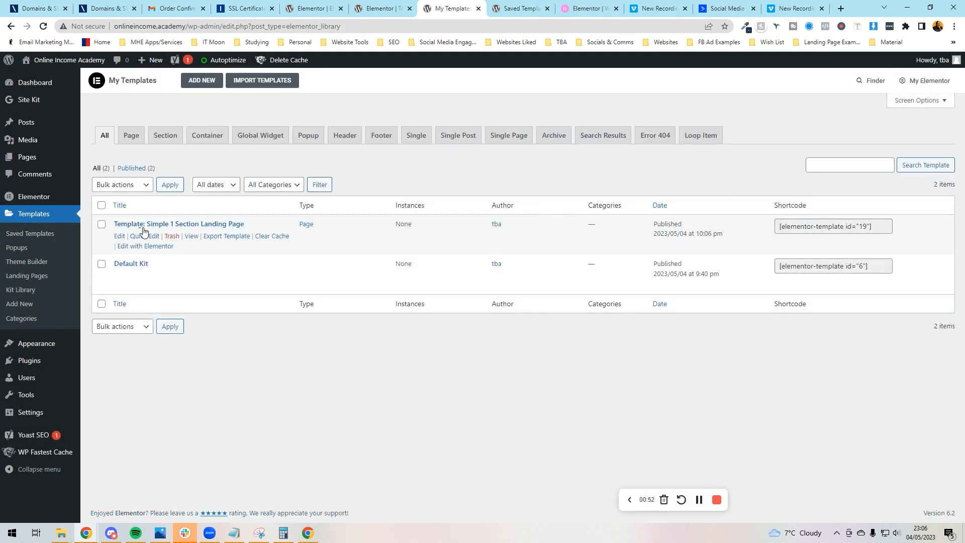
mouse_move(203, 223)
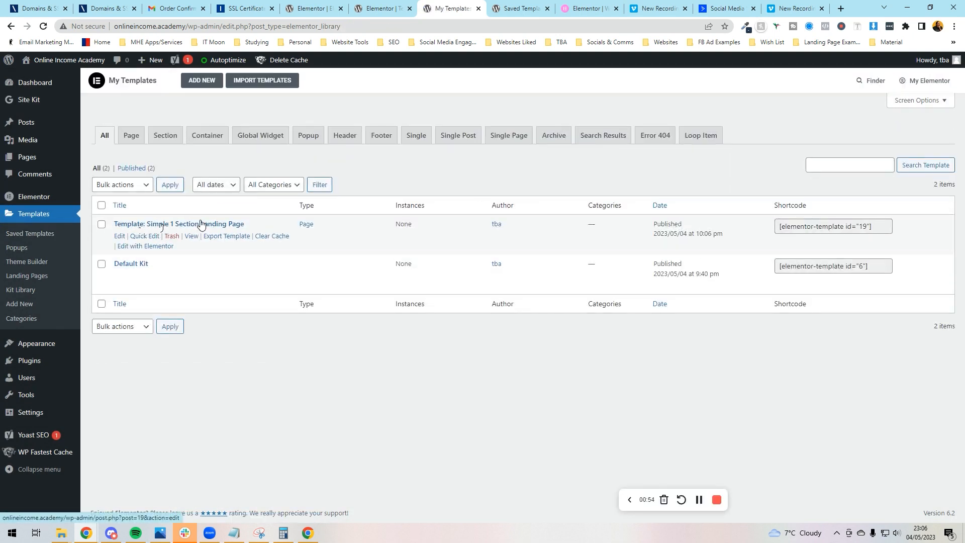
mouse_move(251, 349)
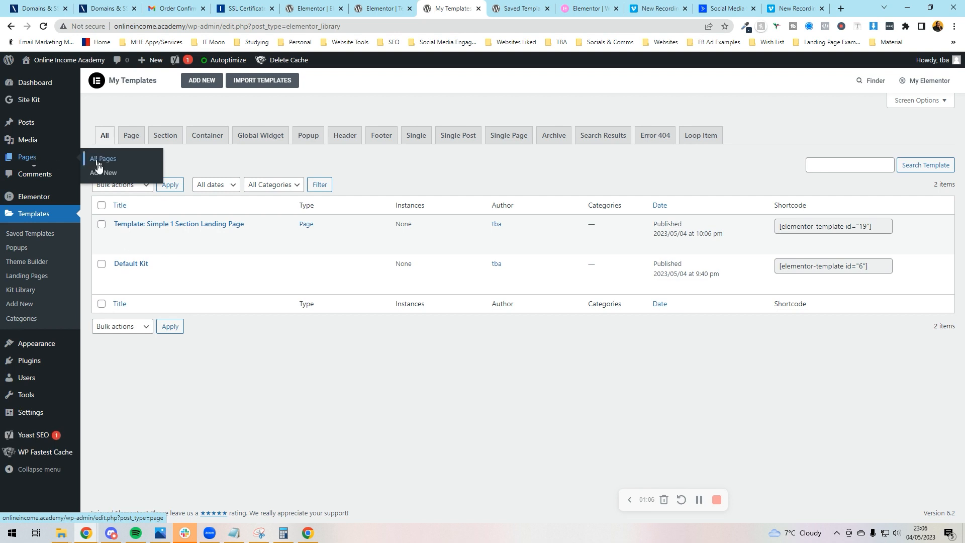
Add a new page titled 'Landing Page' and launch it in Elementor
click(103, 172)
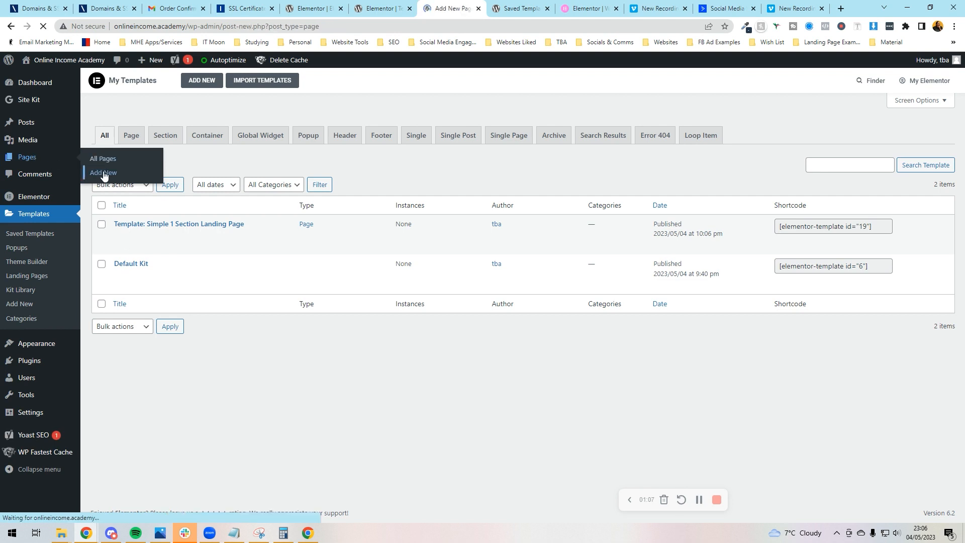
click(103, 173)
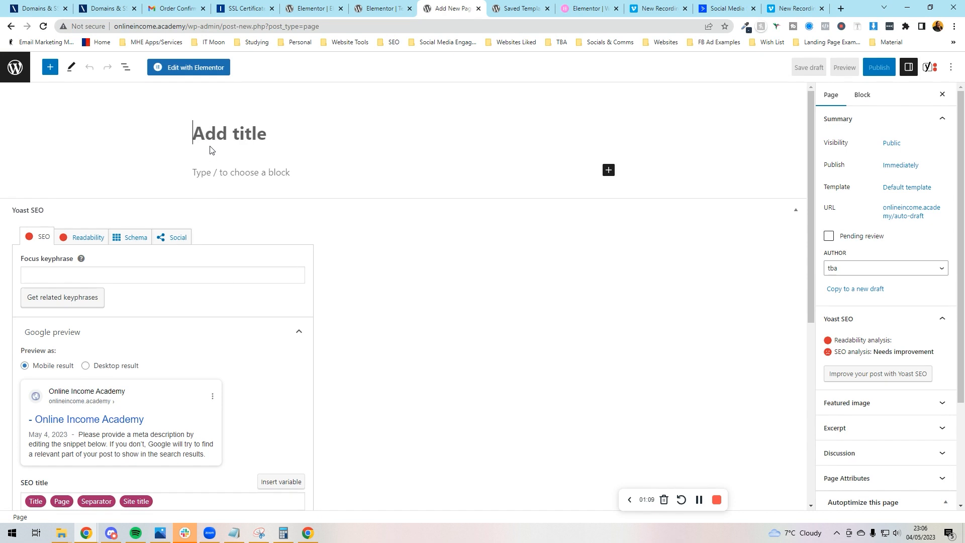
text(Landing Page)
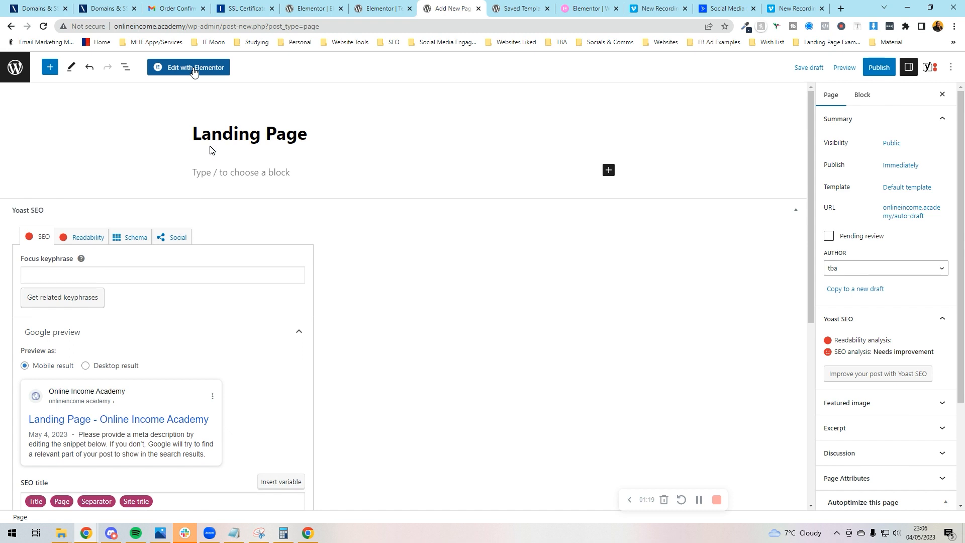
click(188, 67)
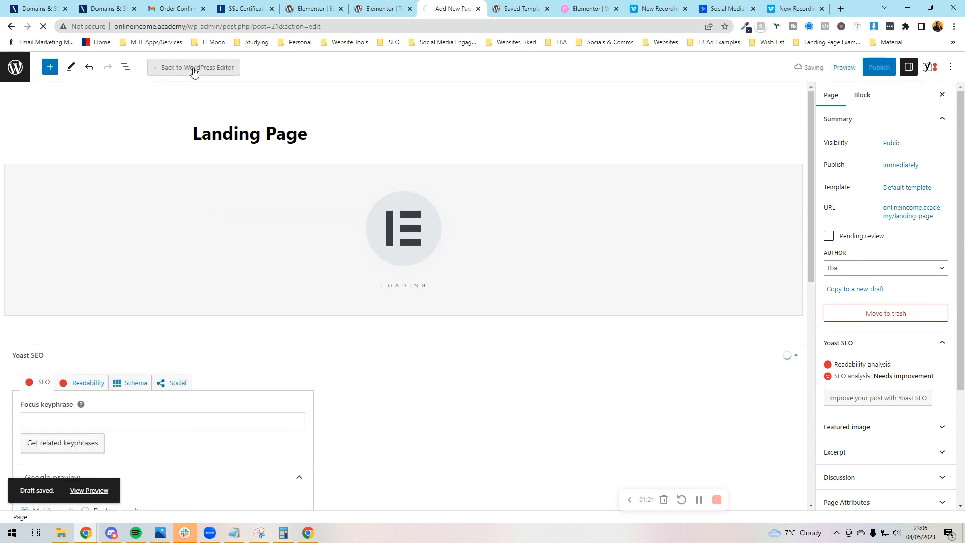
Set the Landing Page's page layout to Elementor Canvas in Page Settings
click(194, 66)
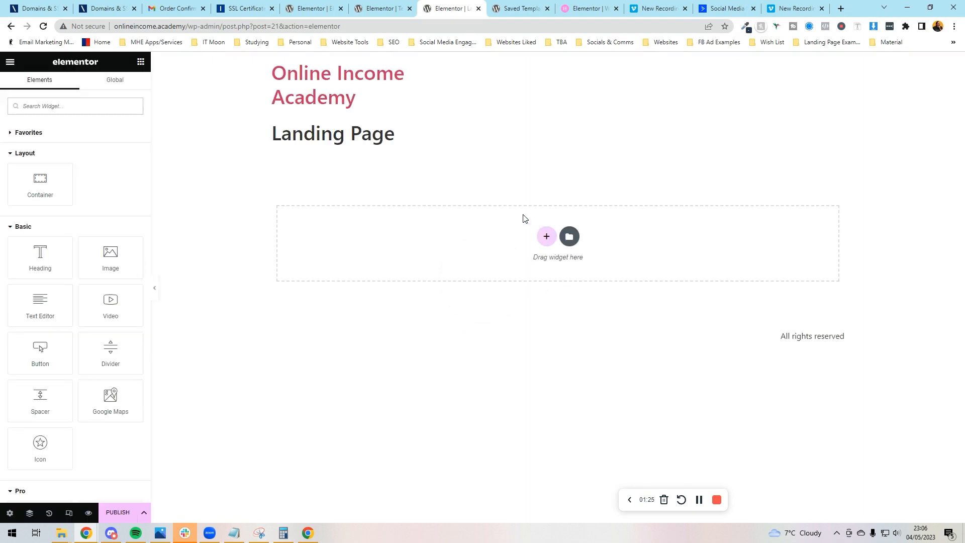
mouse_move(444, 190)
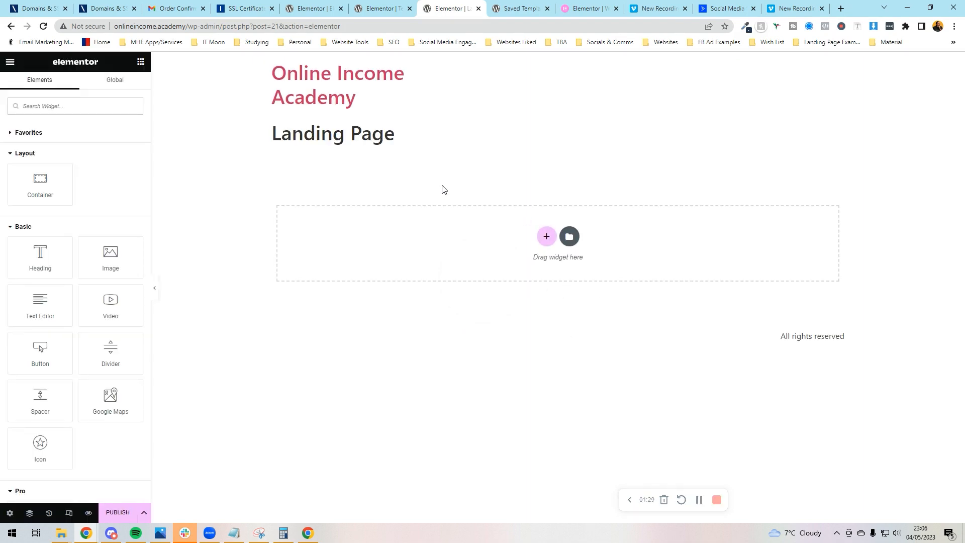
click(9, 513)
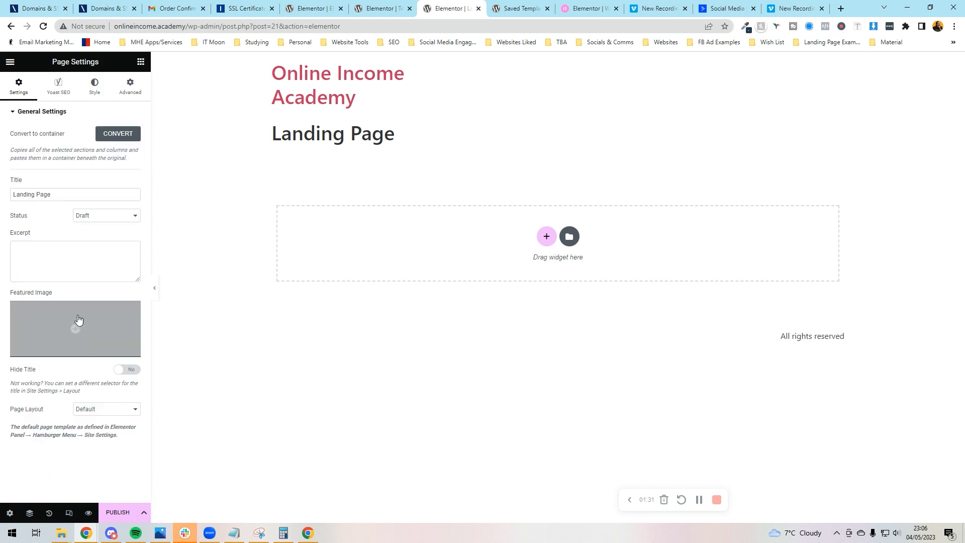
click(105, 409)
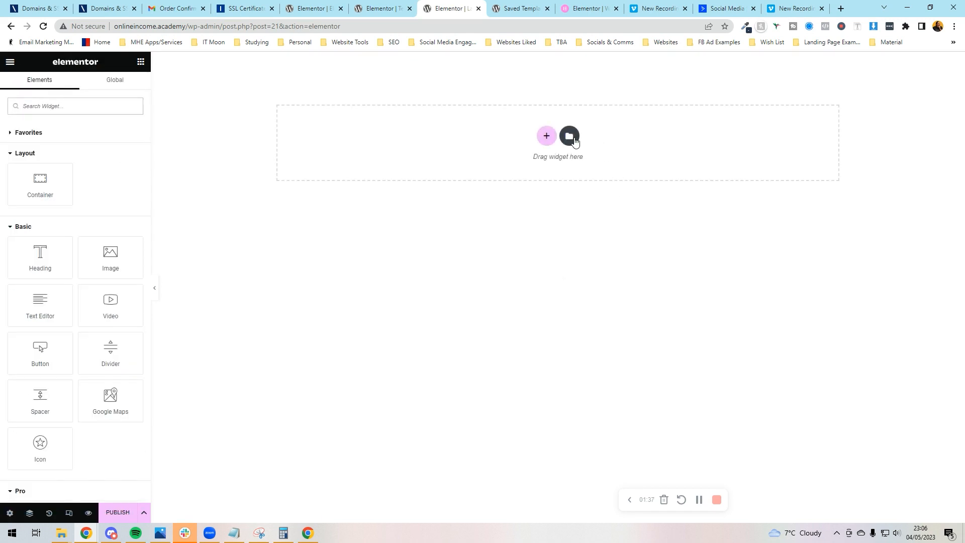
Insert 'Template: Simple 1 Section Landing Page' from My Templates into the empty page
click(568, 135)
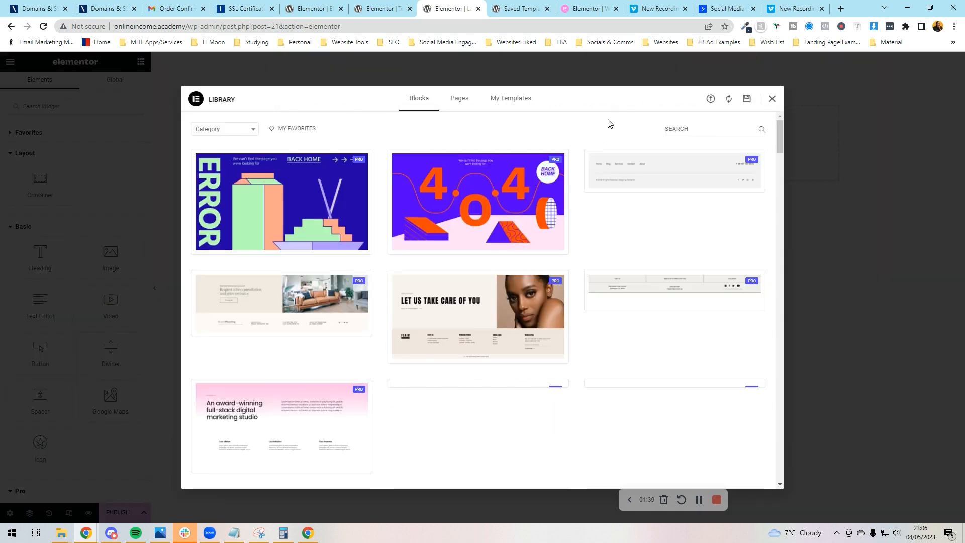
click(510, 98)
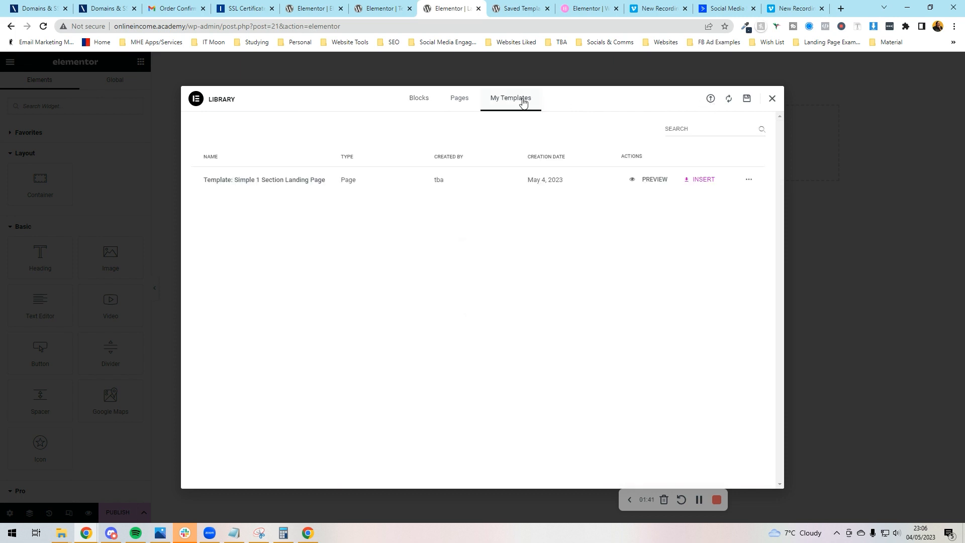
mouse_move(285, 184)
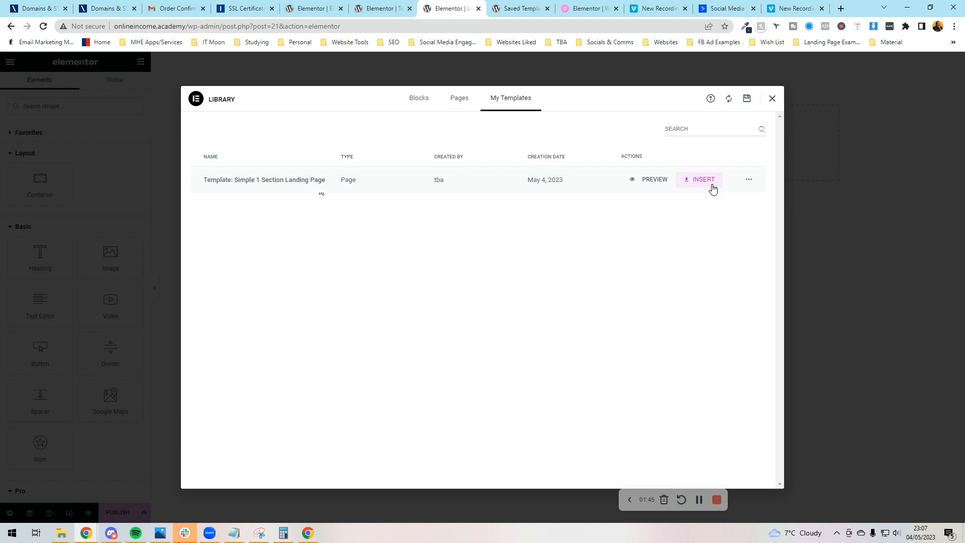
click(700, 179)
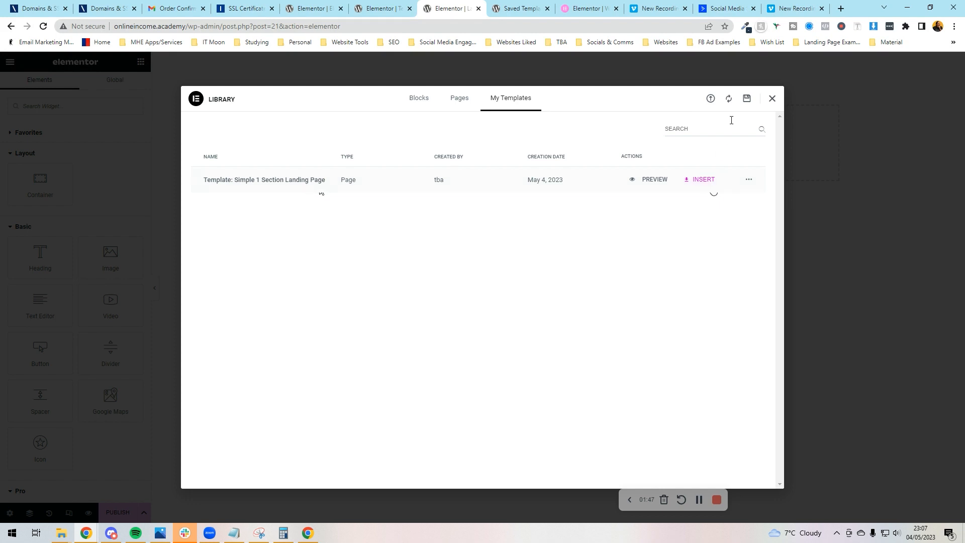
click(711, 98)
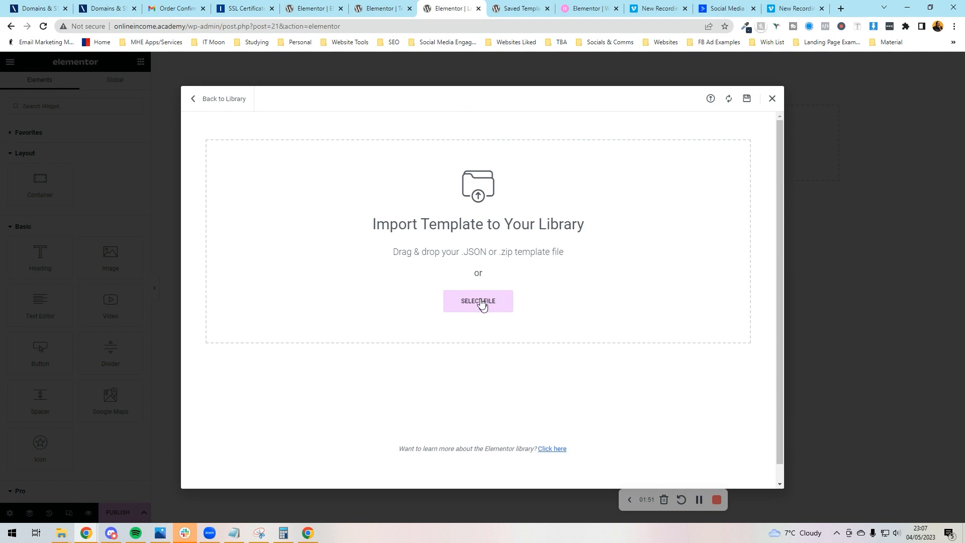
click(223, 99)
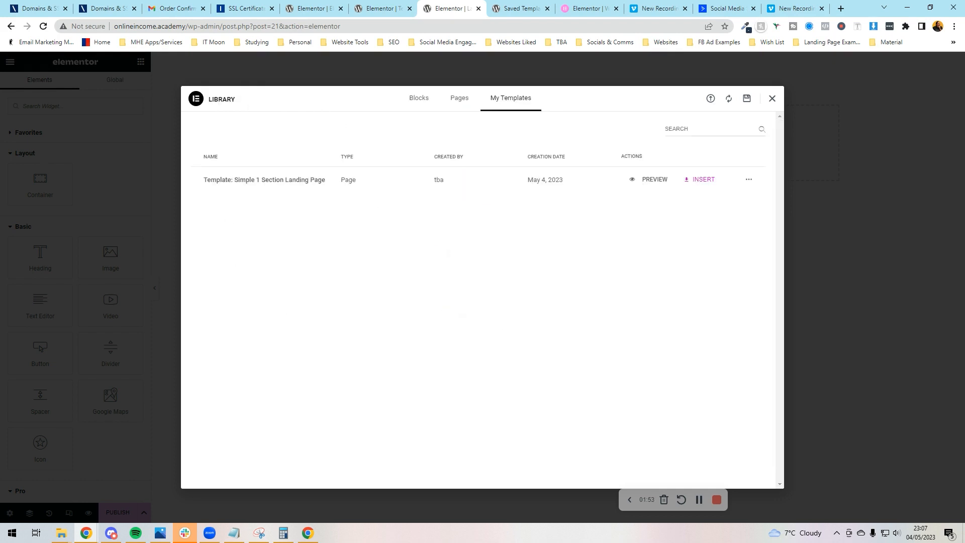
click(702, 179)
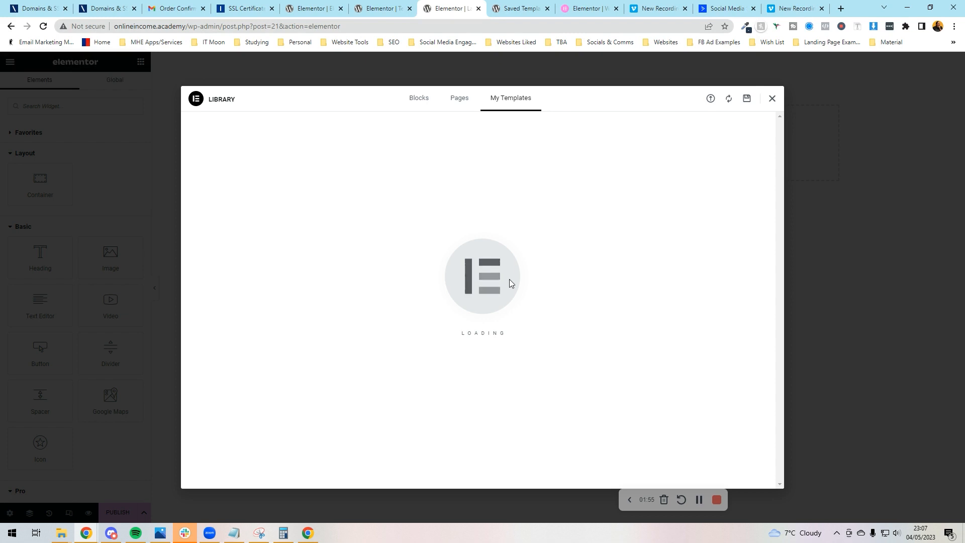
click(771, 99)
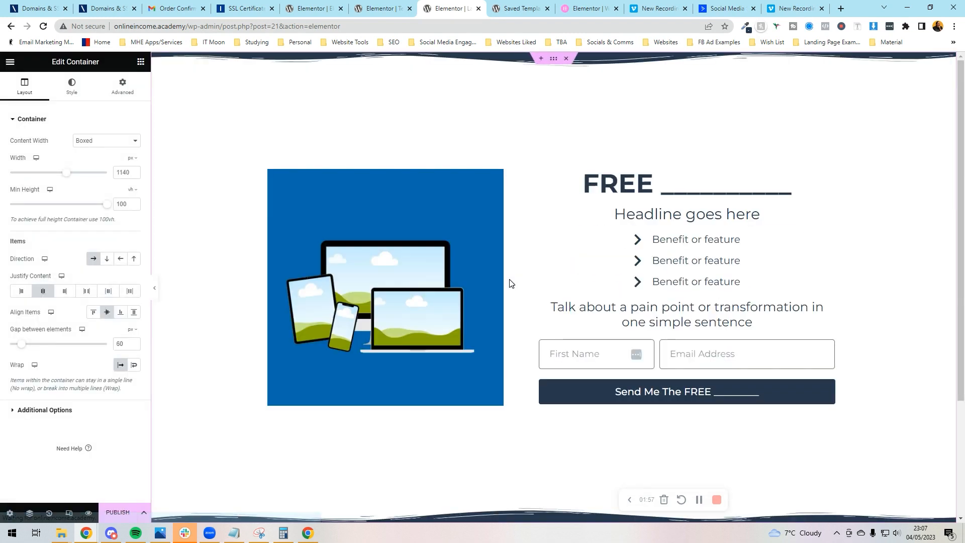
scroll(down, 3)
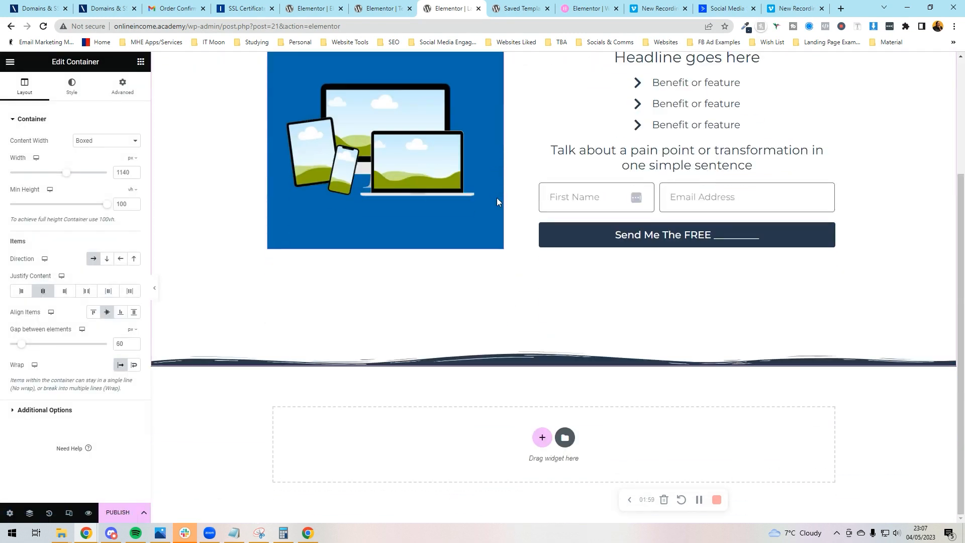
scroll(up, 3)
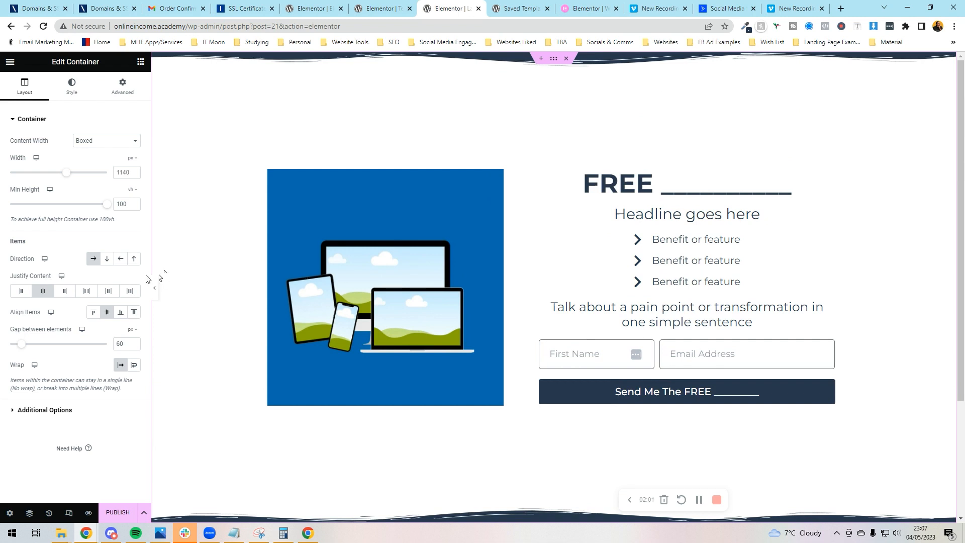
mouse_move(167, 274)
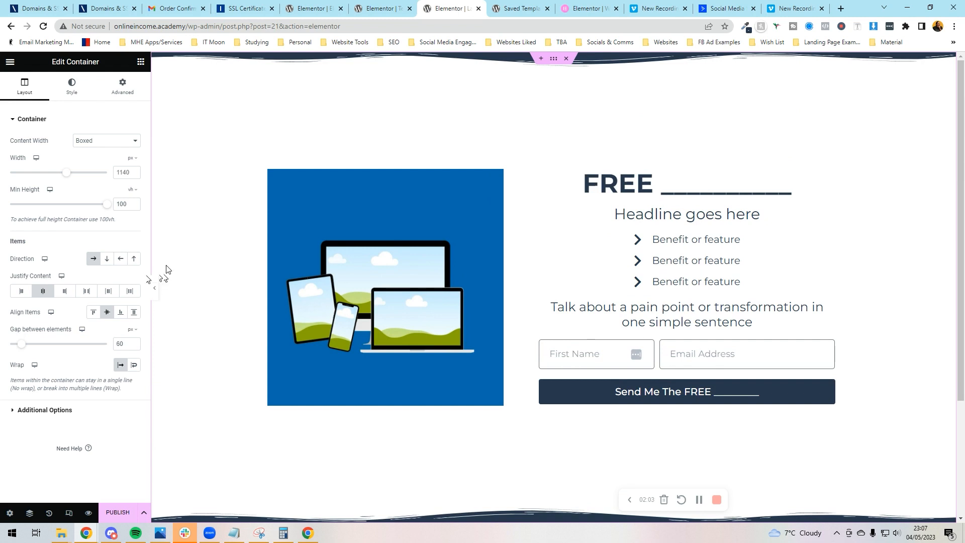
mouse_move(183, 240)
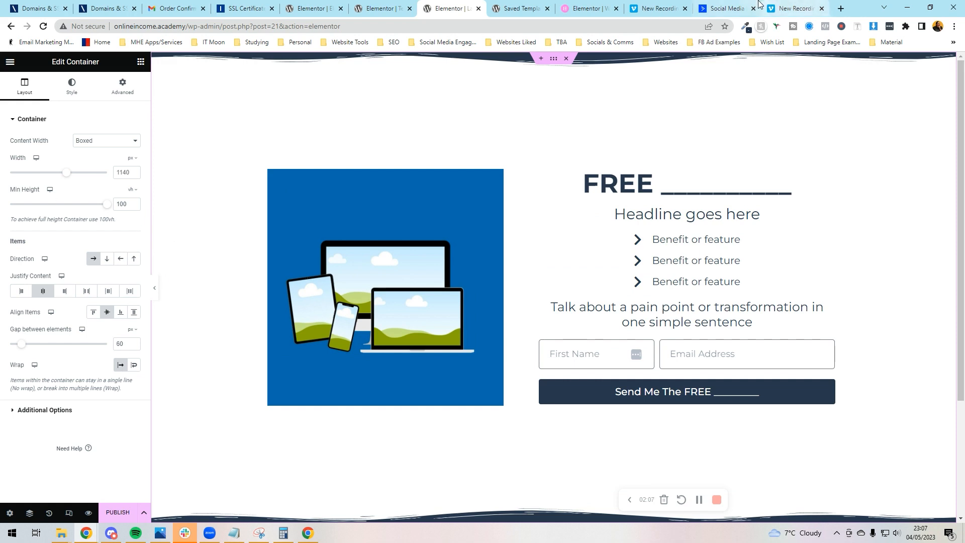
click(840, 8)
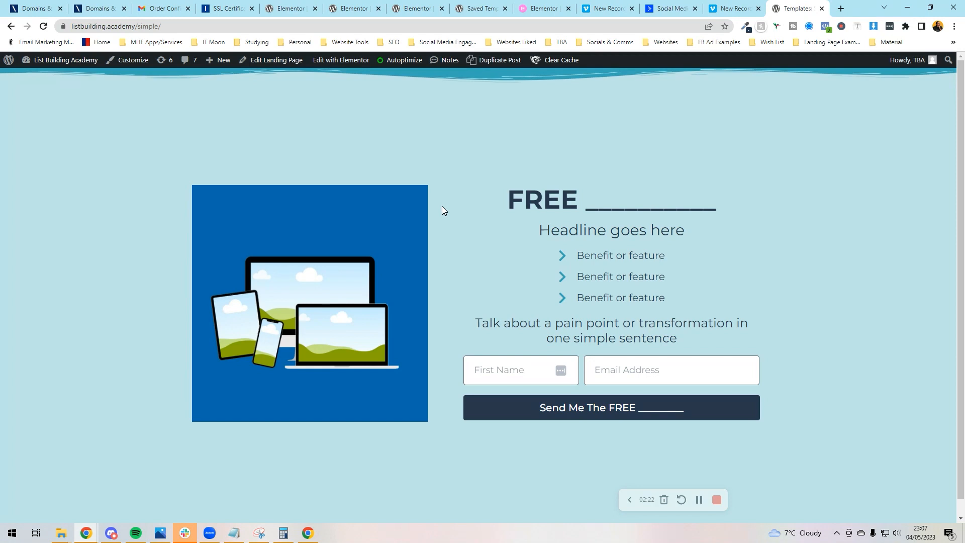
mouse_move(439, 74)
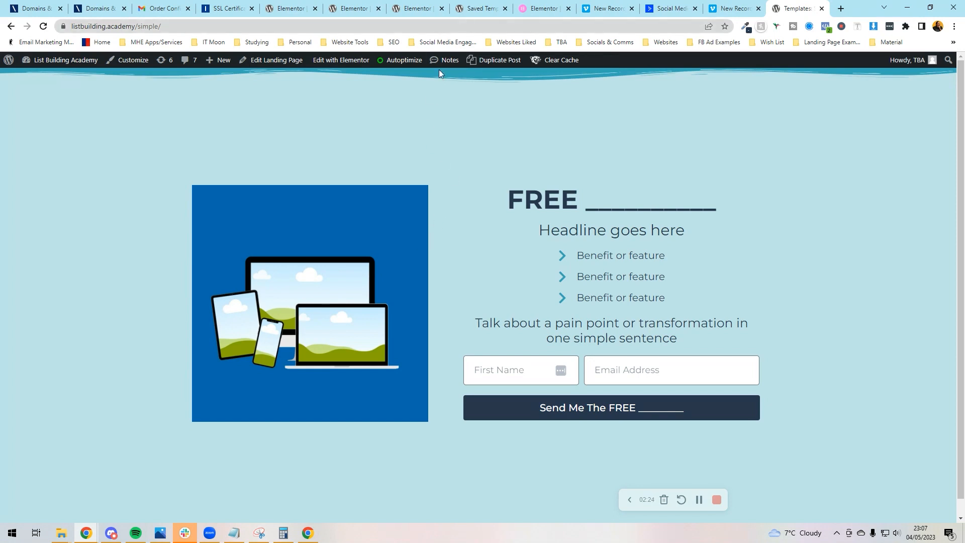
mouse_move(480, 8)
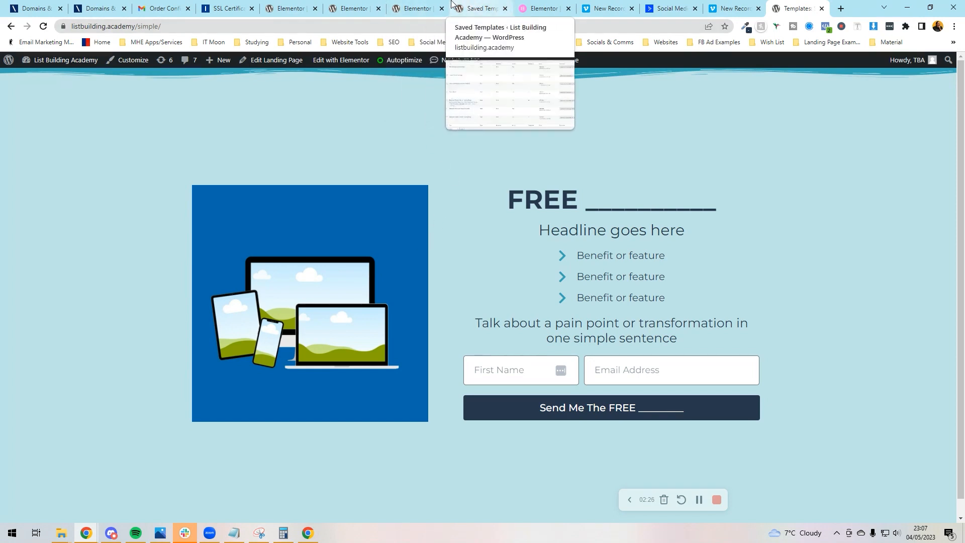
Switch from the live site back to the Elementor editor tab
click(415, 8)
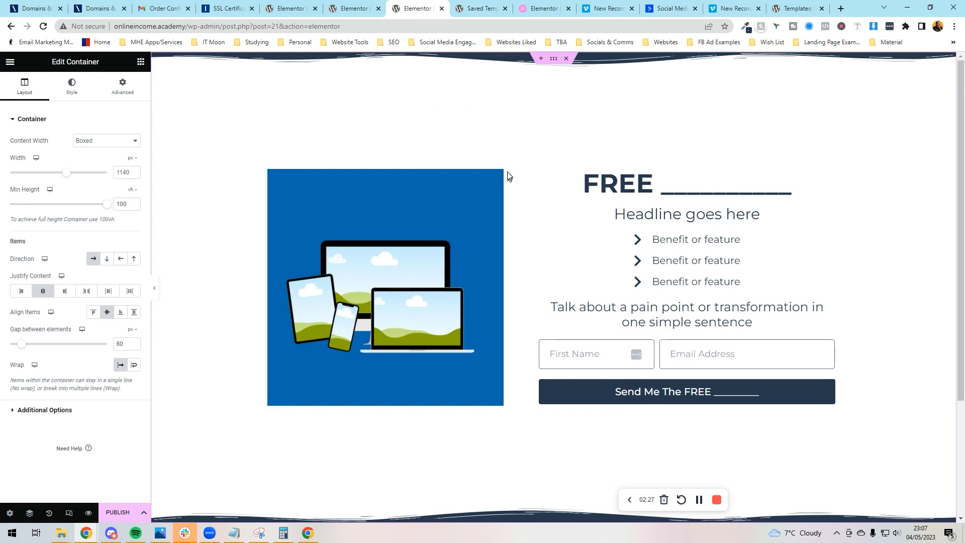
mouse_move(413, 139)
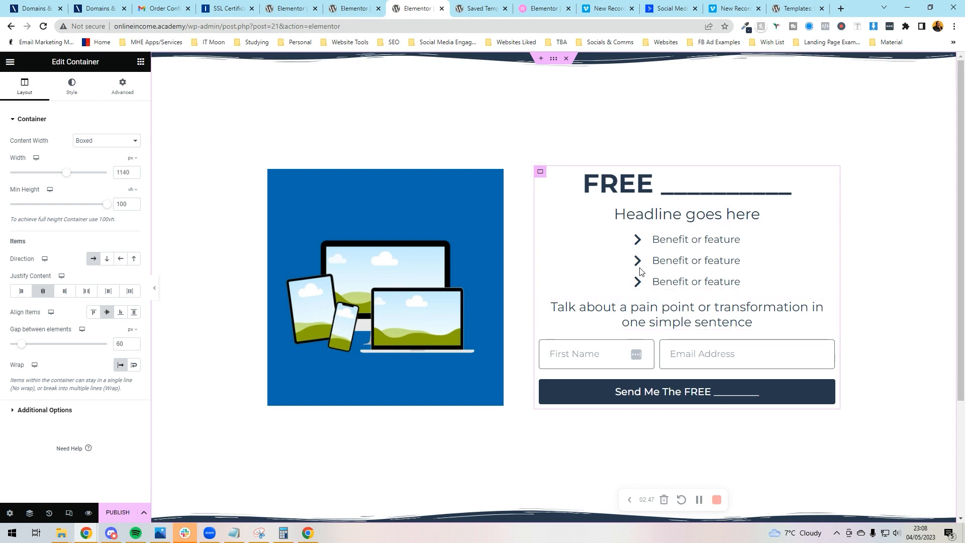
click(618, 183)
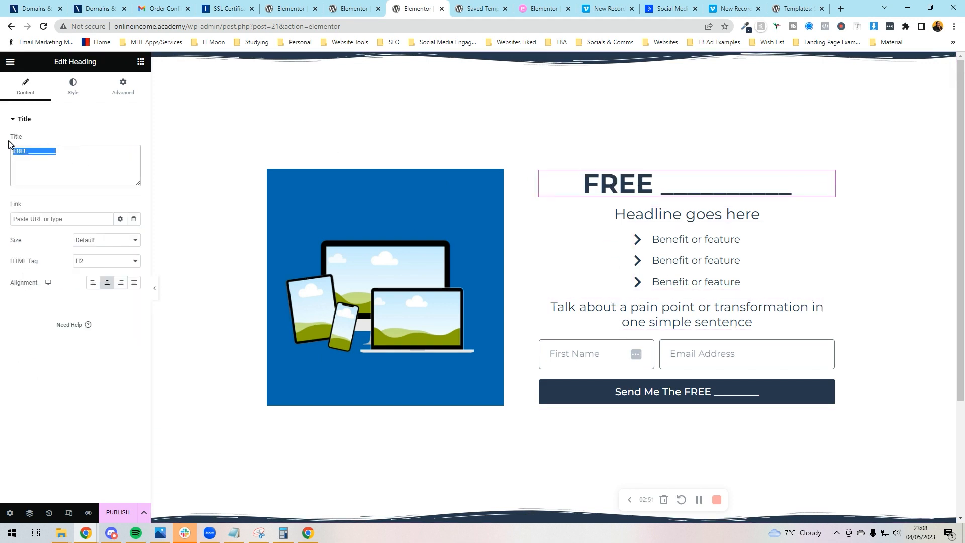
mouse_move(102, 131)
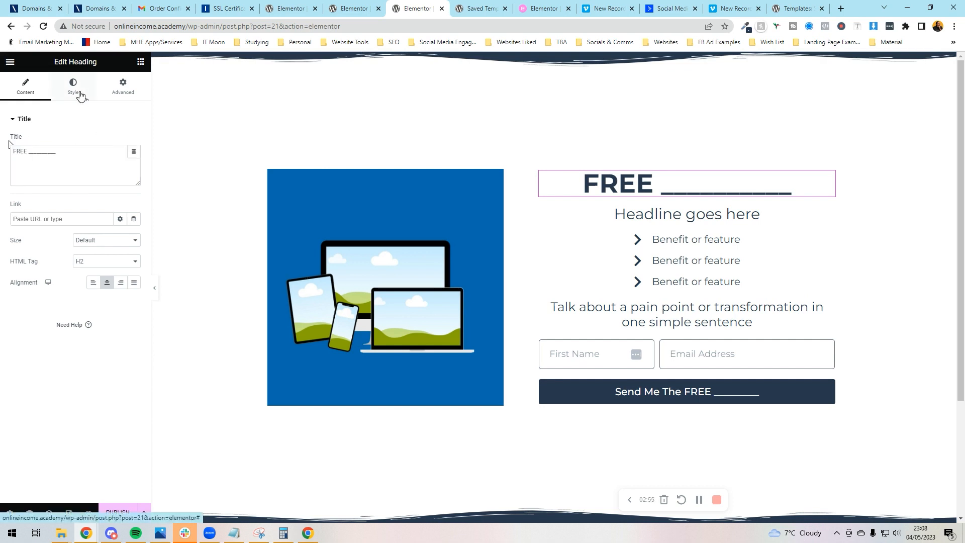
Give the FREE heading the Accent global text colour and review its typography
click(72, 86)
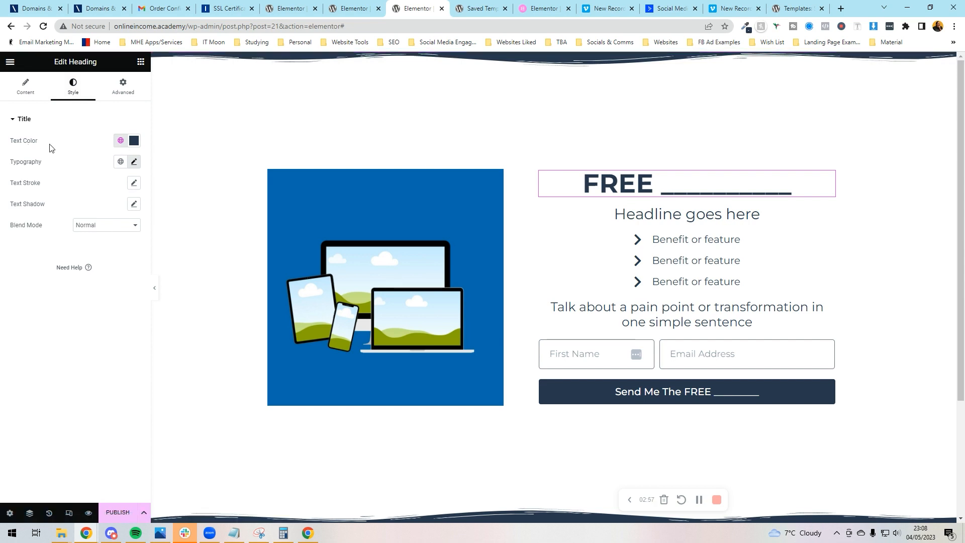
click(121, 141)
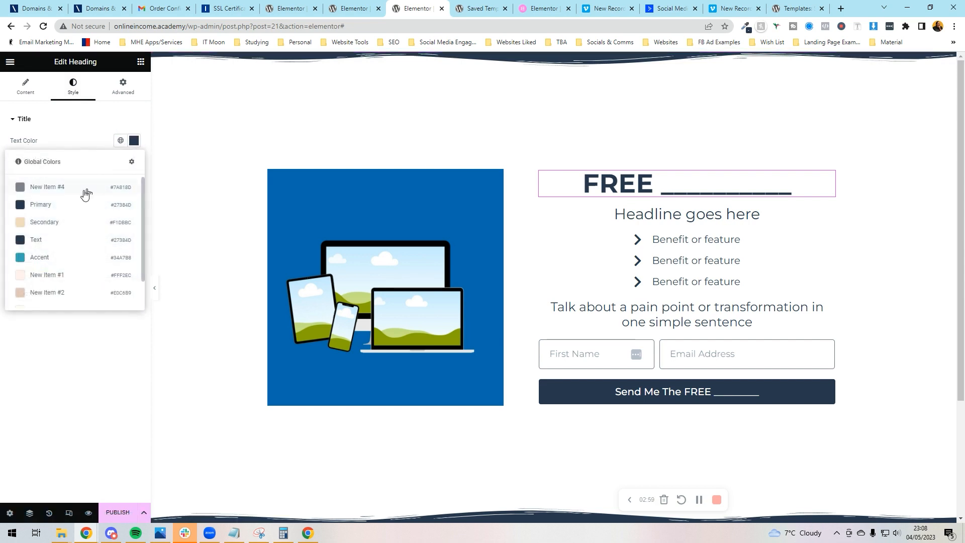
click(39, 258)
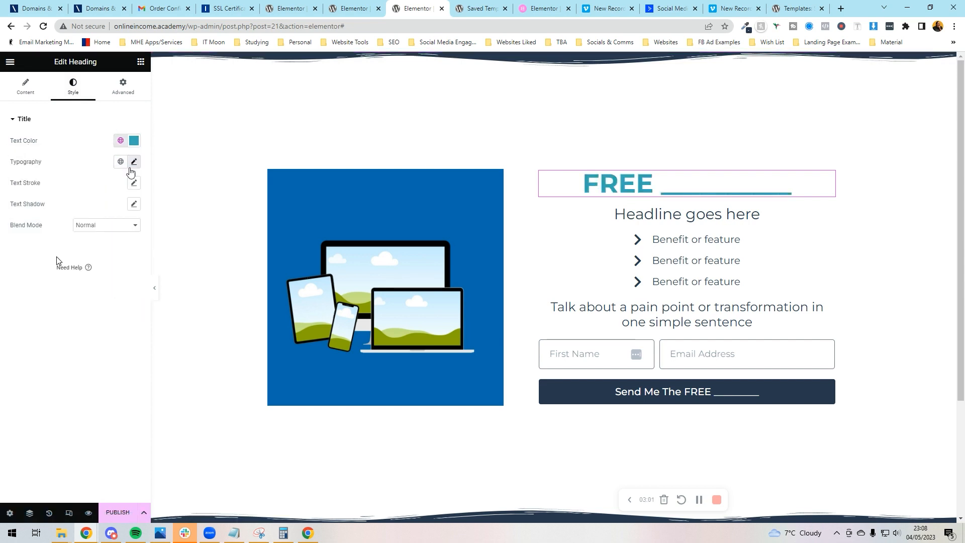
click(134, 162)
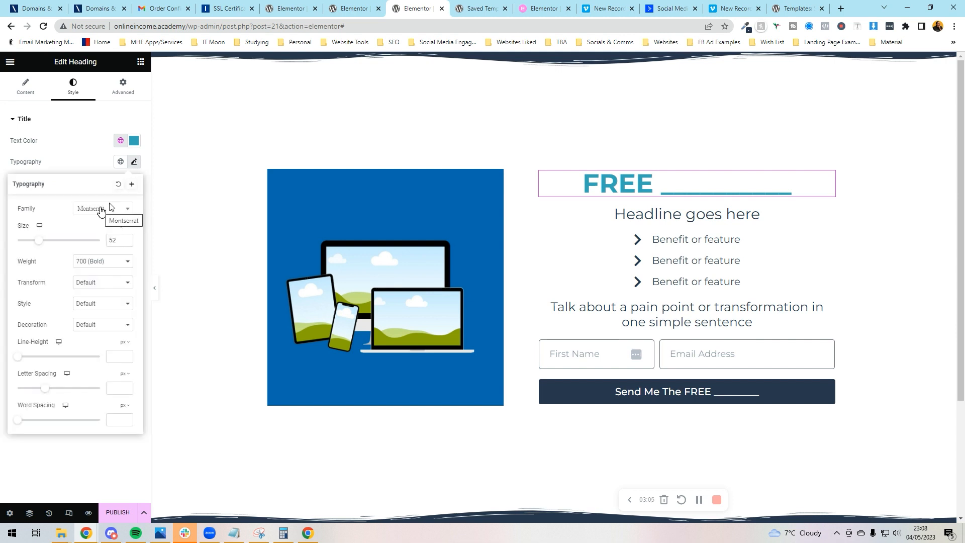
click(118, 240)
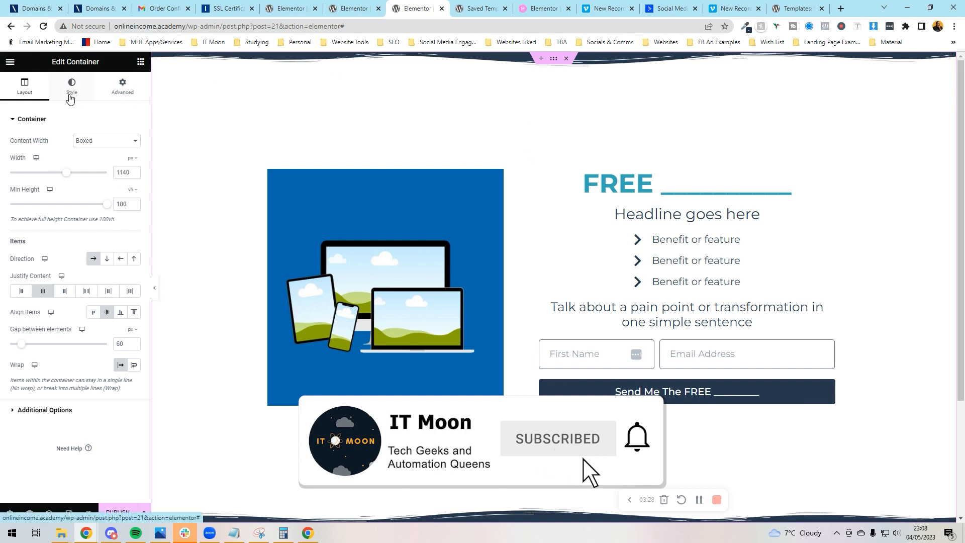
Preview Clouds for the top shape divider, then settle on Mountains
click(71, 86)
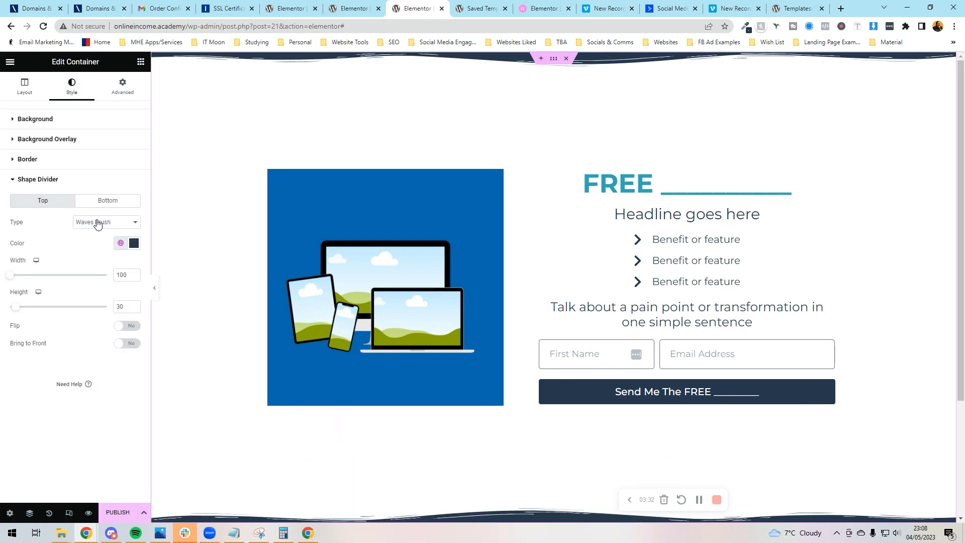
click(104, 223)
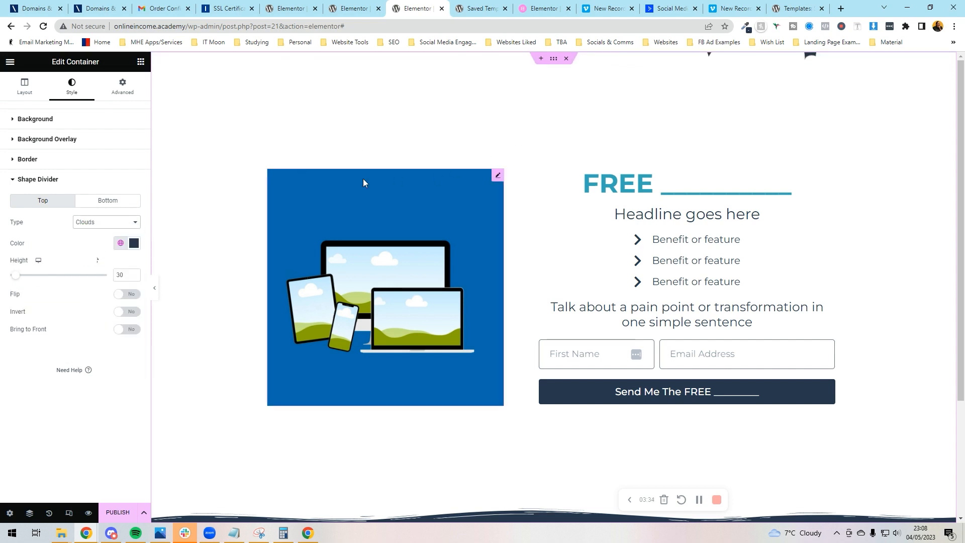
click(105, 221)
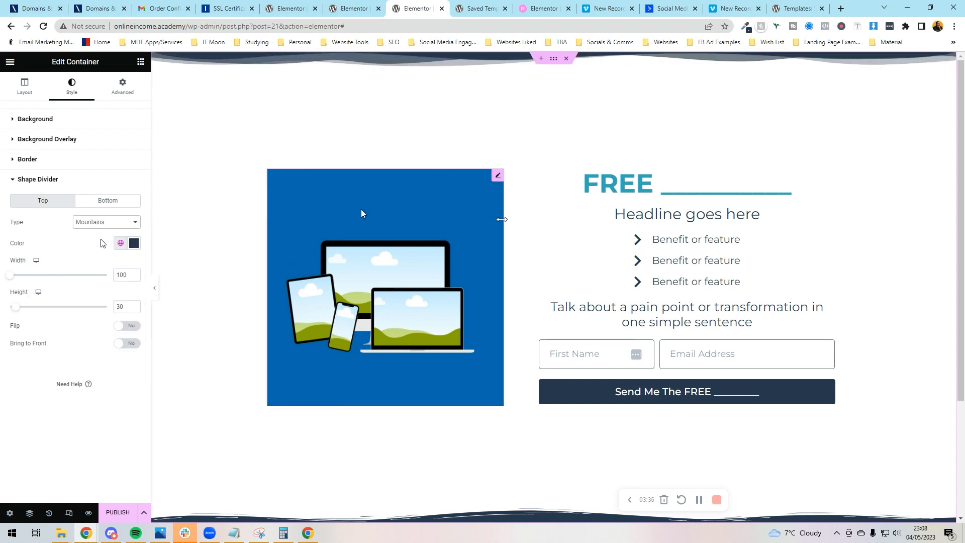
click(105, 221)
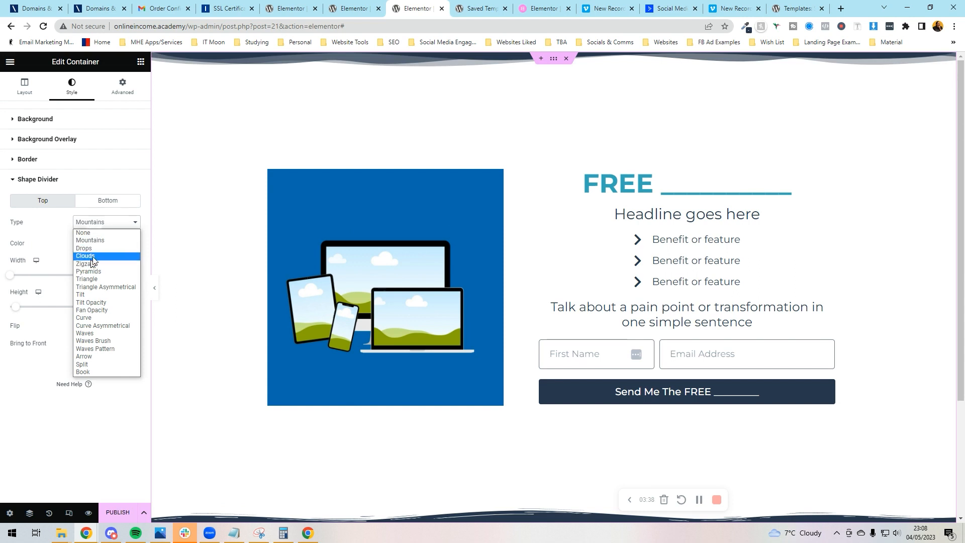
click(85, 255)
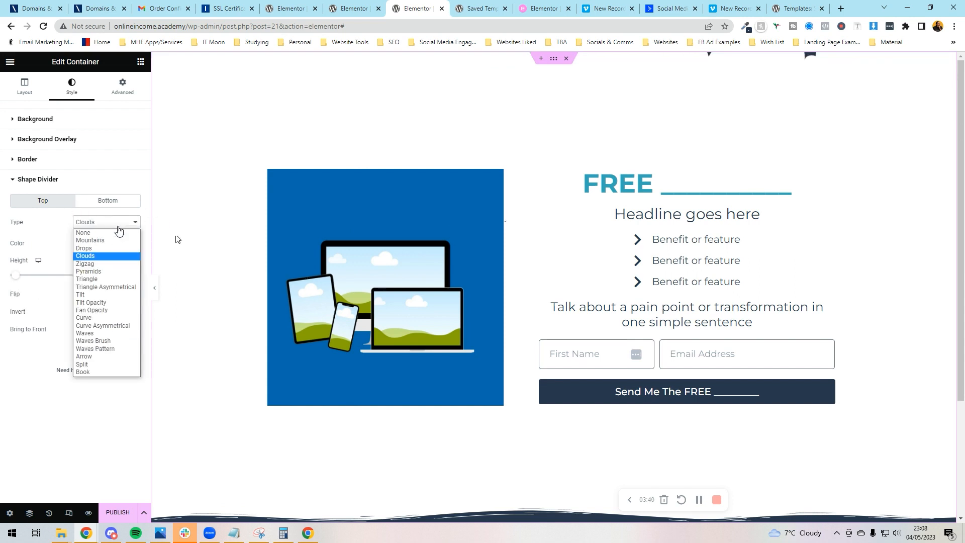
mouse_move(90, 241)
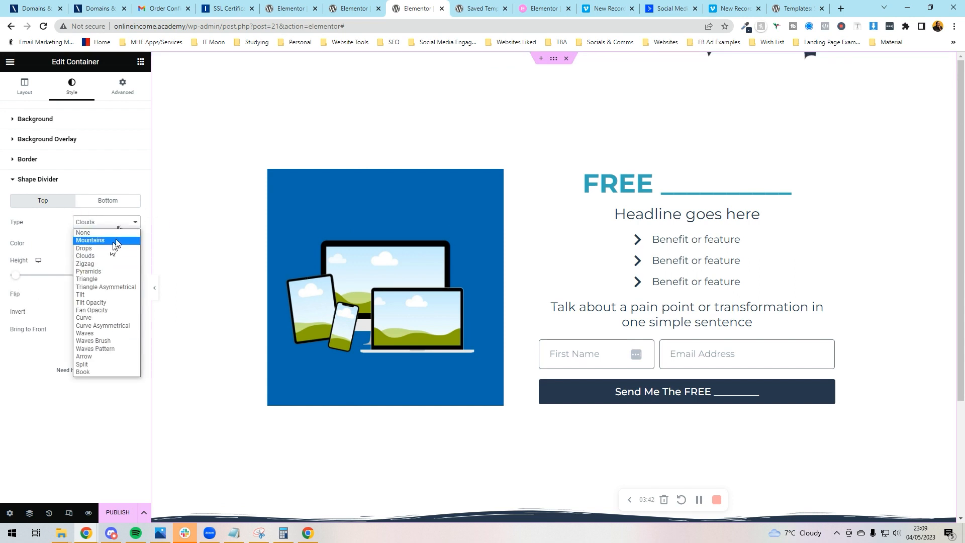
click(90, 241)
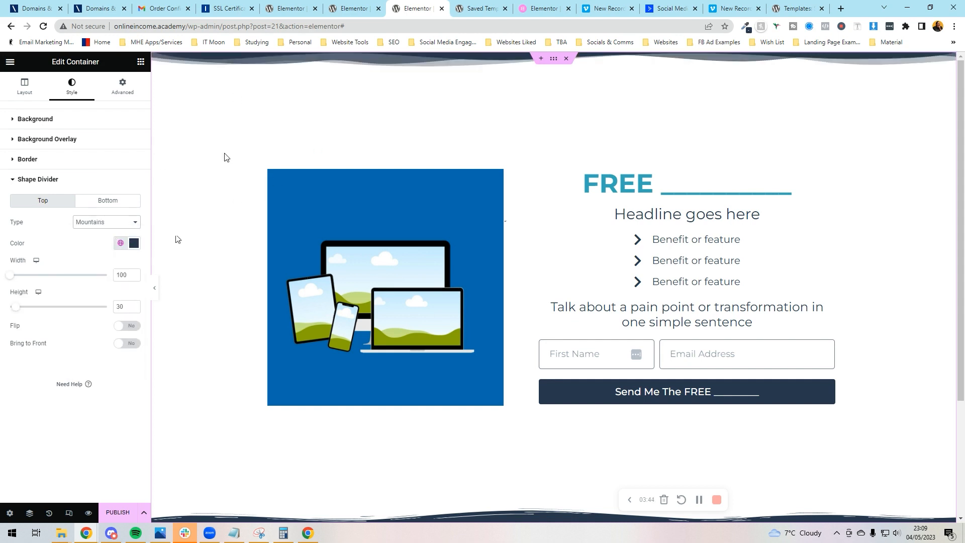
mouse_move(103, 249)
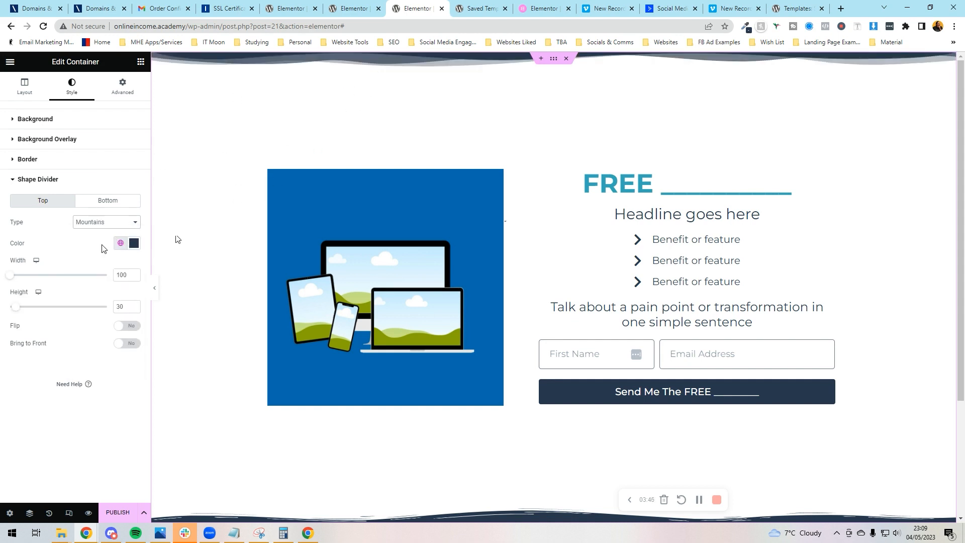
mouse_move(530, 195)
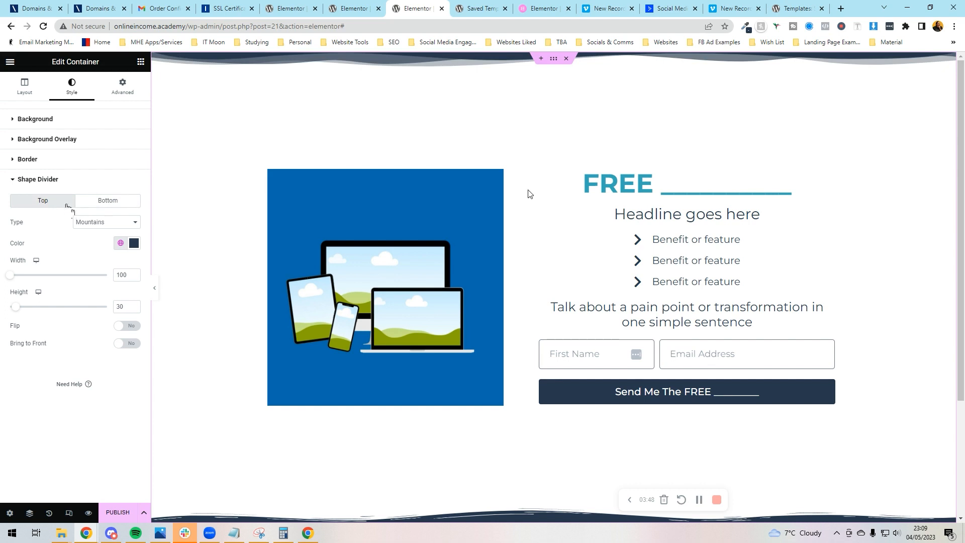
click(687, 286)
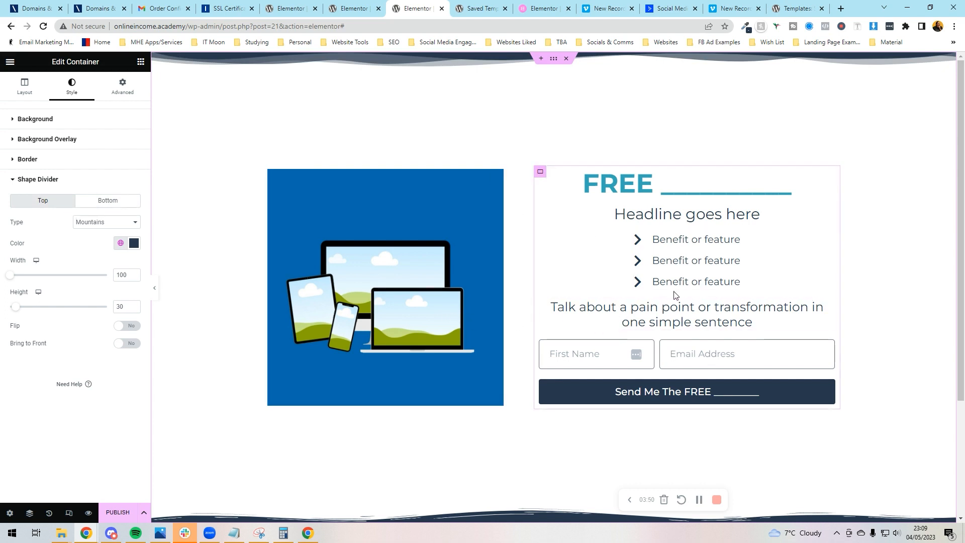
Select the benefits Icon List widget and expand its Style tab text settings
click(686, 261)
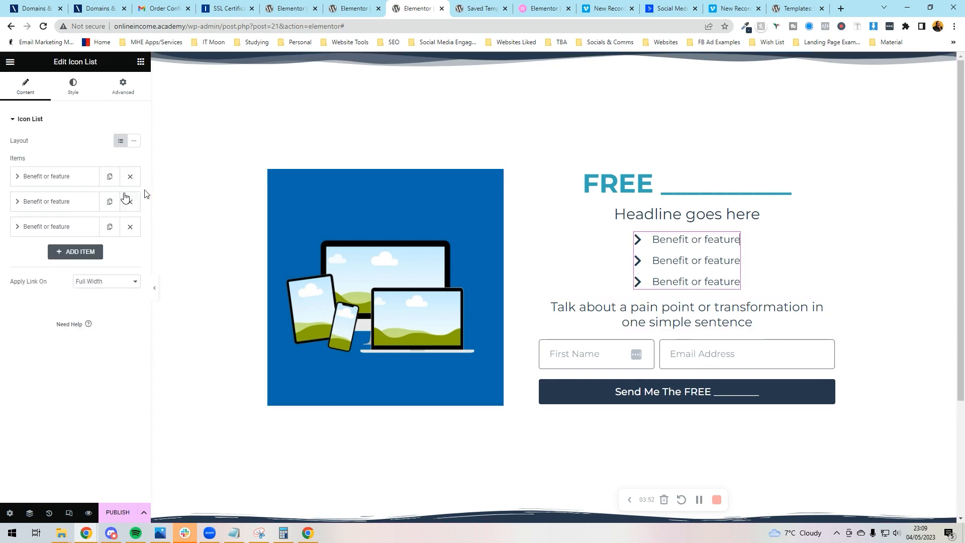
click(72, 85)
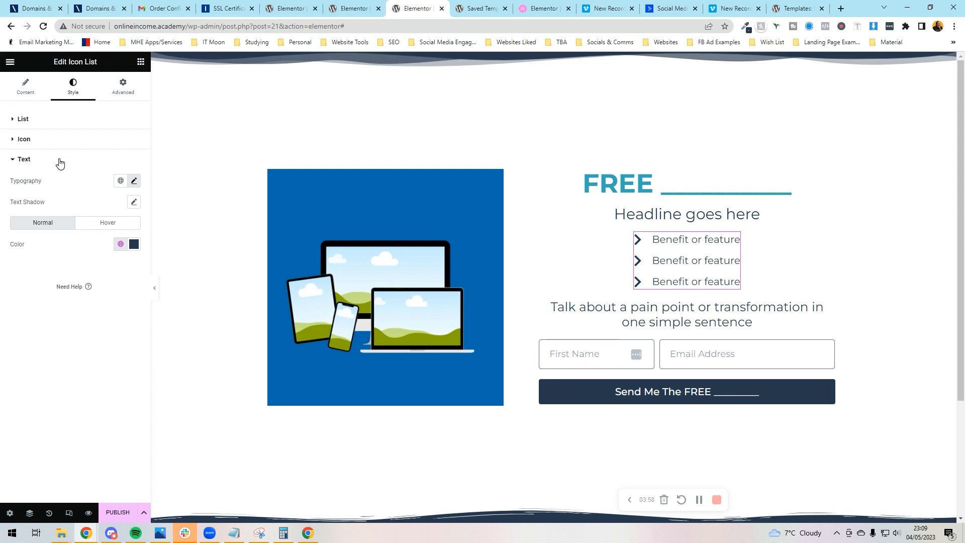
click(686, 214)
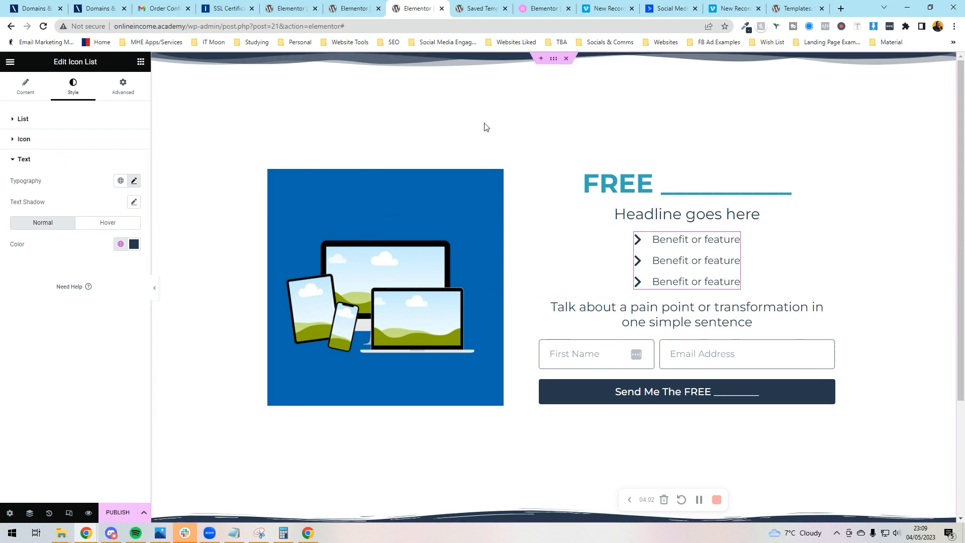
View the contact-form page's section in the other tab, then return to the Landing Page
scroll(down, 3)
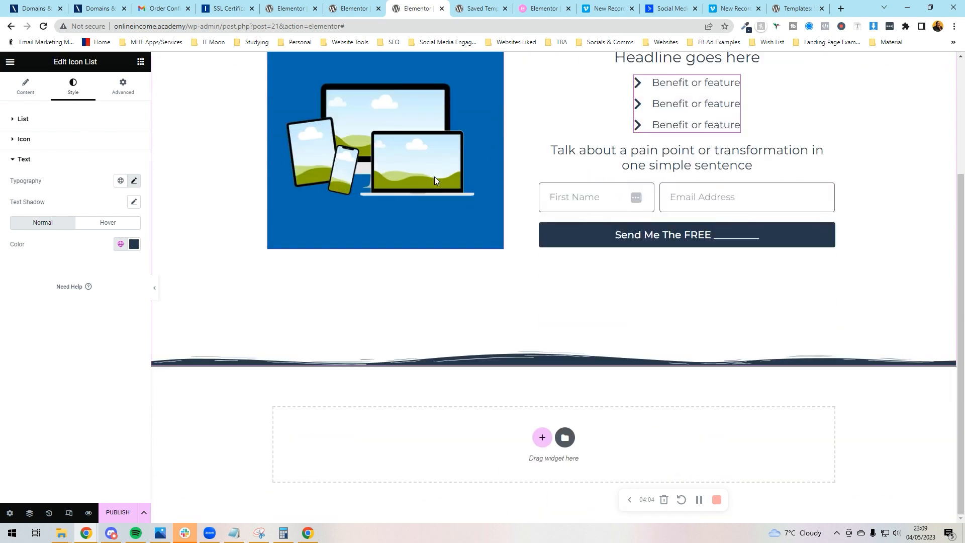
mouse_move(463, 410)
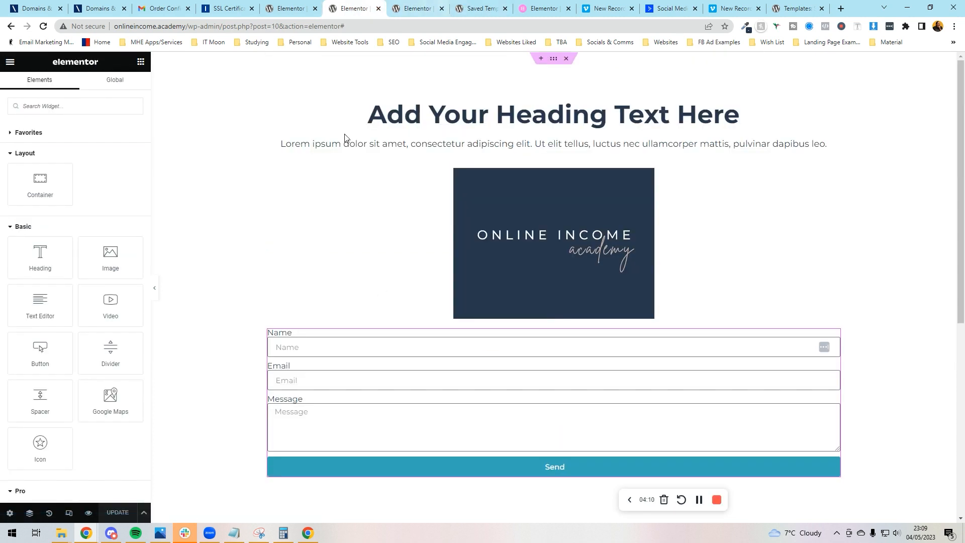
click(407, 214)
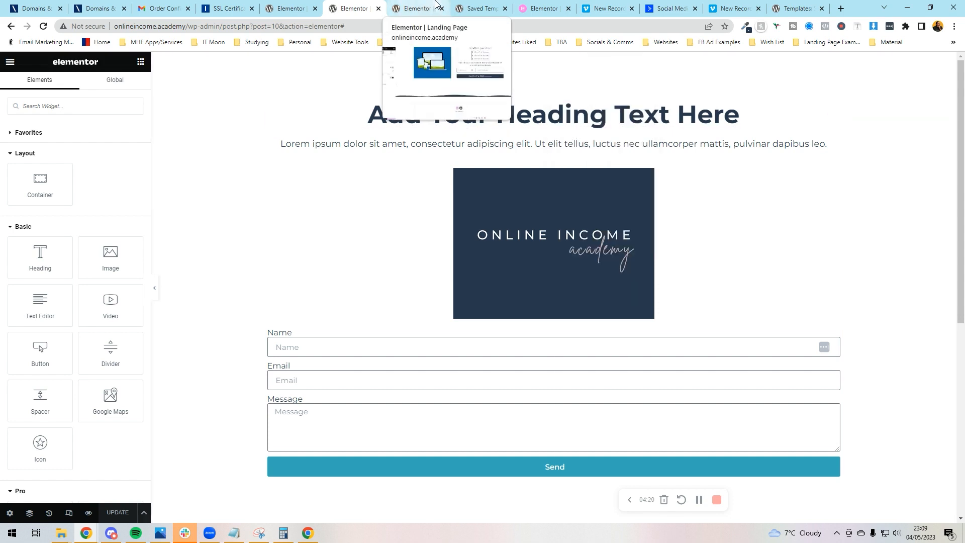
click(416, 8)
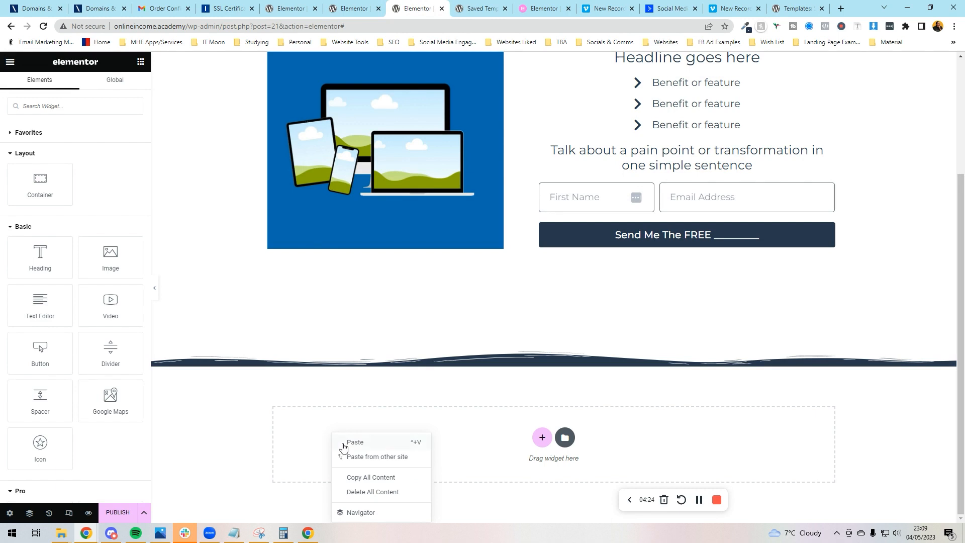
Paste the 'Add Your Heading Text Here' section below the signup section and scroll up
click(354, 442)
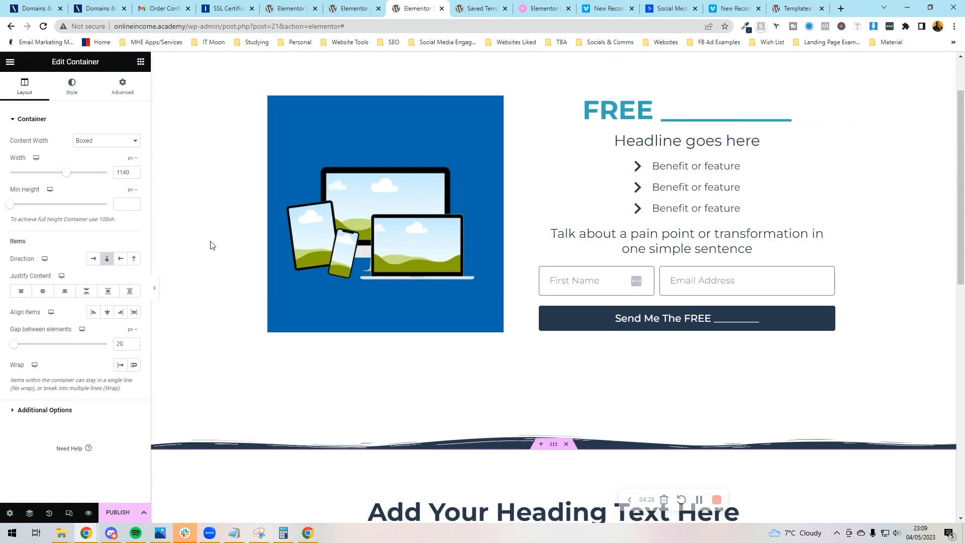
scroll(up, 3)
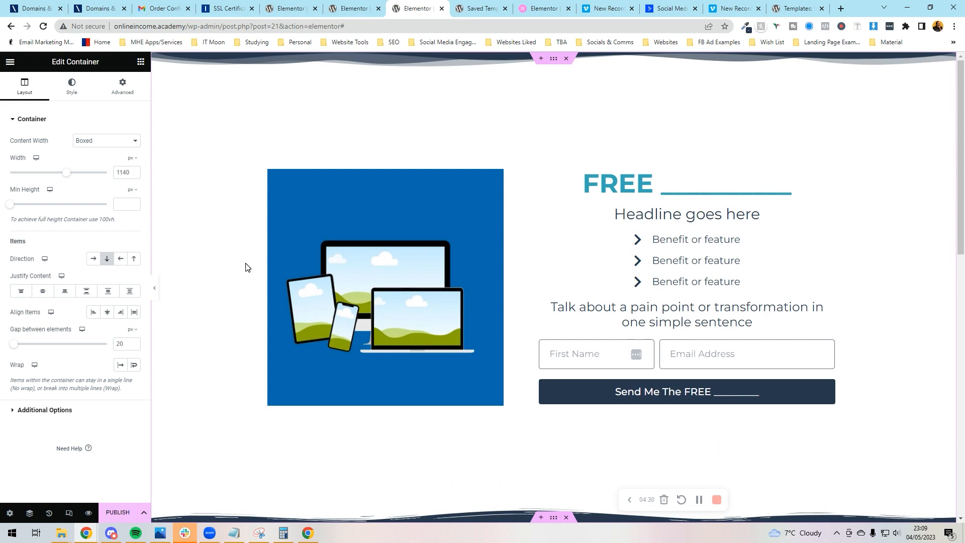
mouse_move(134, 170)
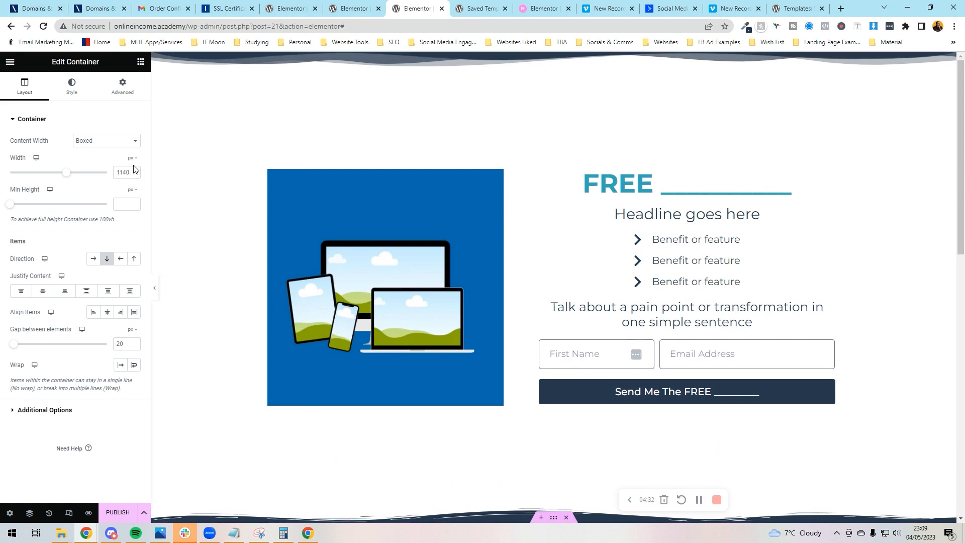